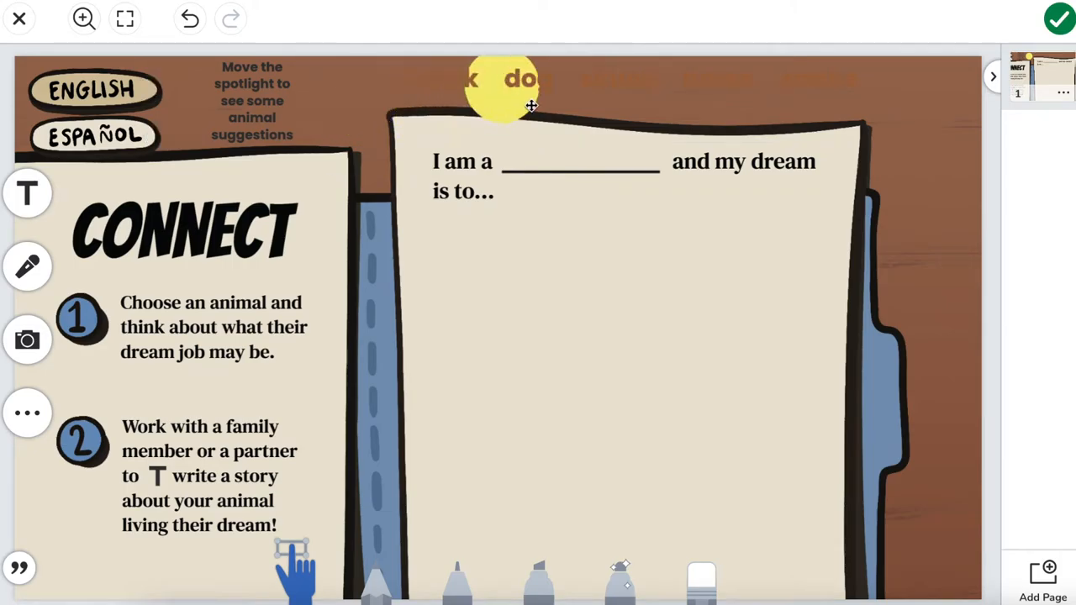
- Open the Connect - The Bowl activity's attached student template for editing
left_click_drag(504, 93, 799, 92)
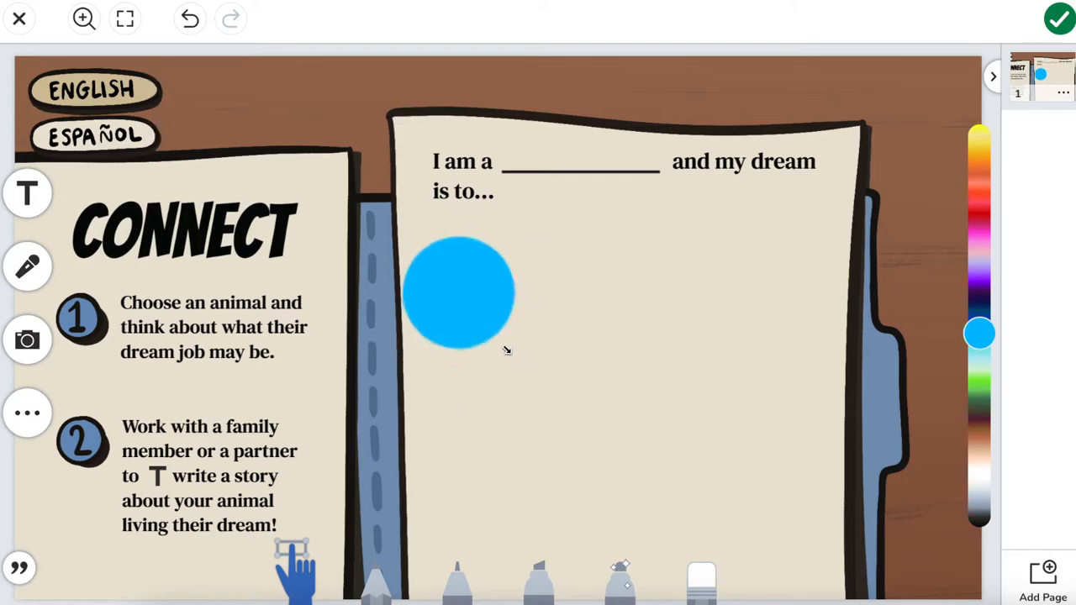
left_click(981, 174)
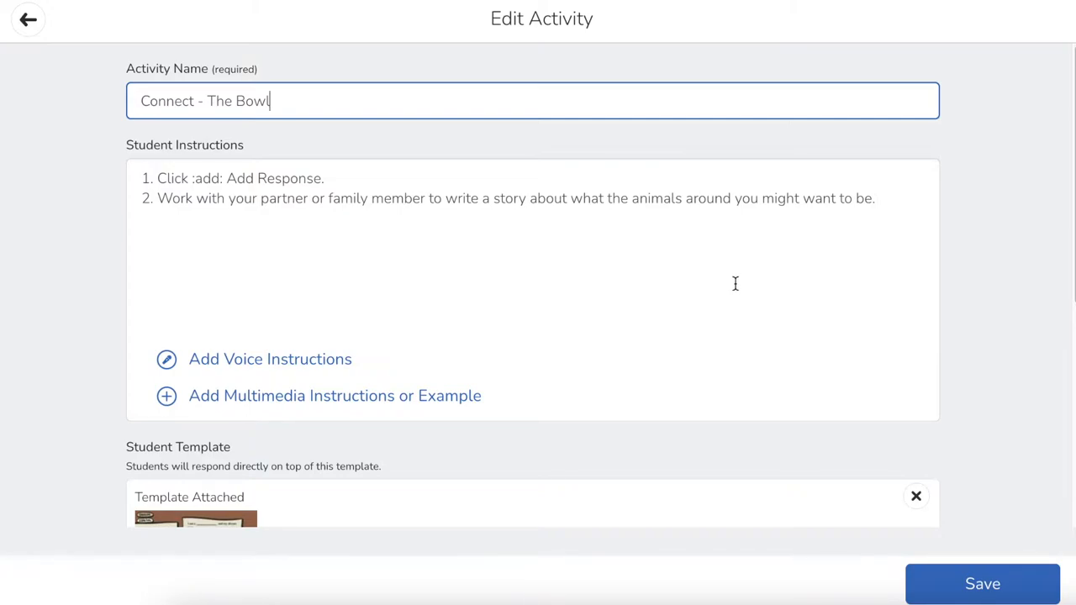
scroll("down", 3)
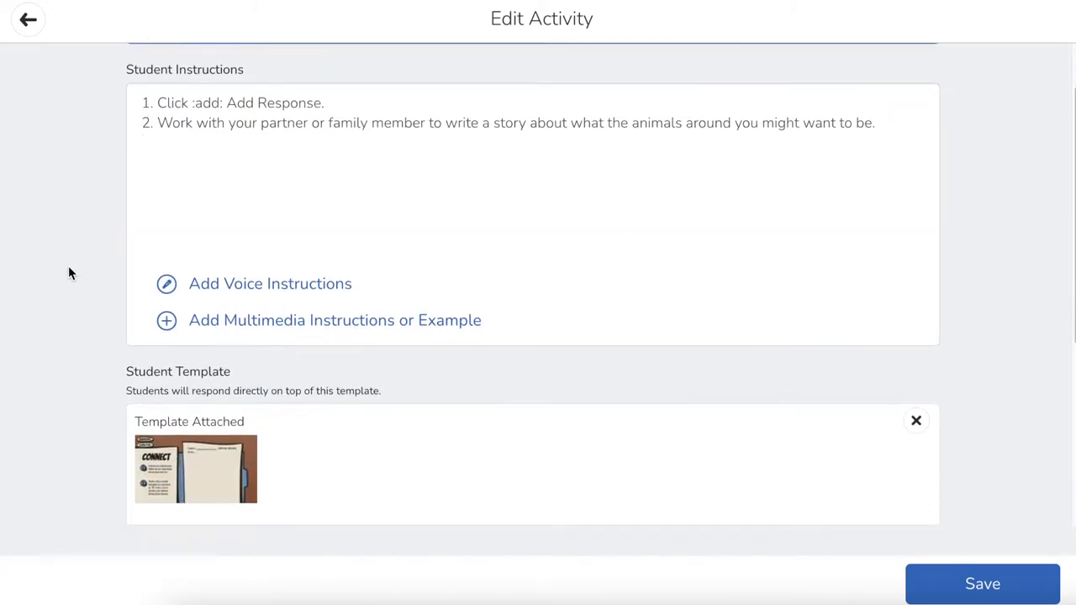
scroll("down", 3)
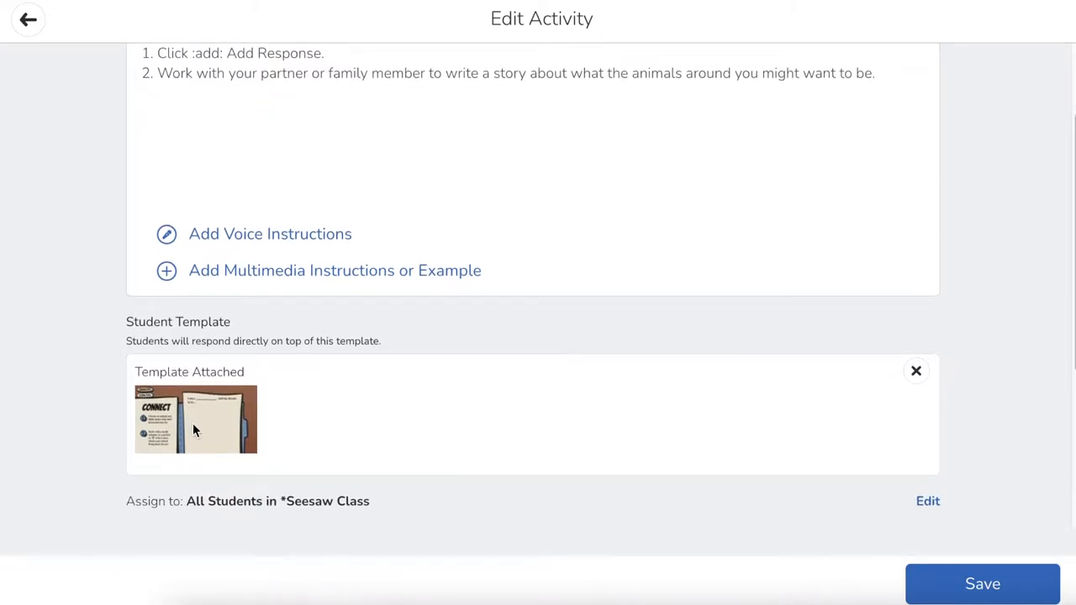
mouse_move(196, 418)
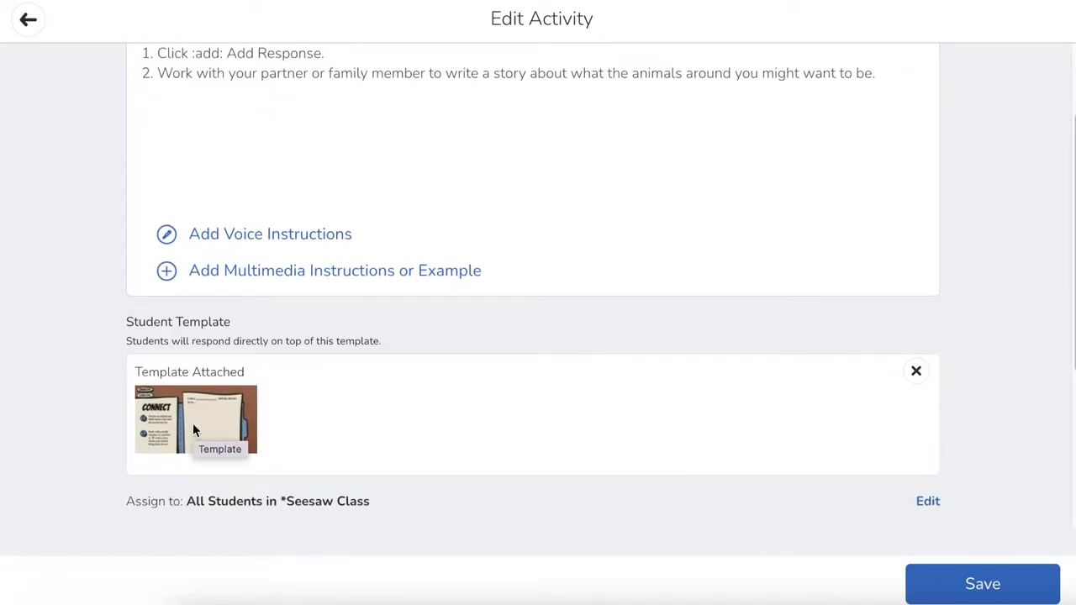
left_click(196, 418)
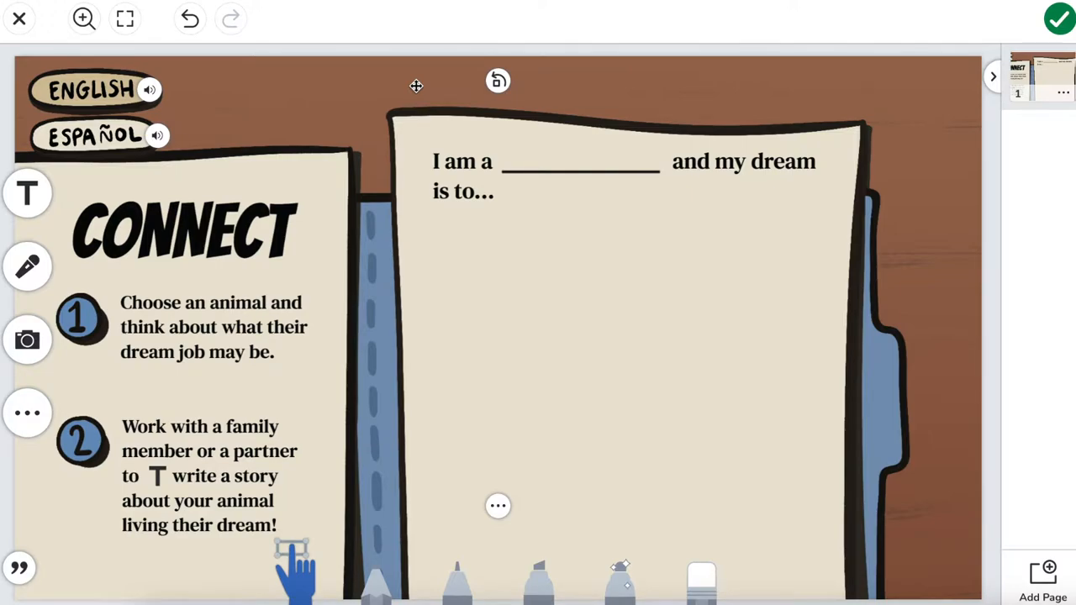
mouse_move(372, 100)
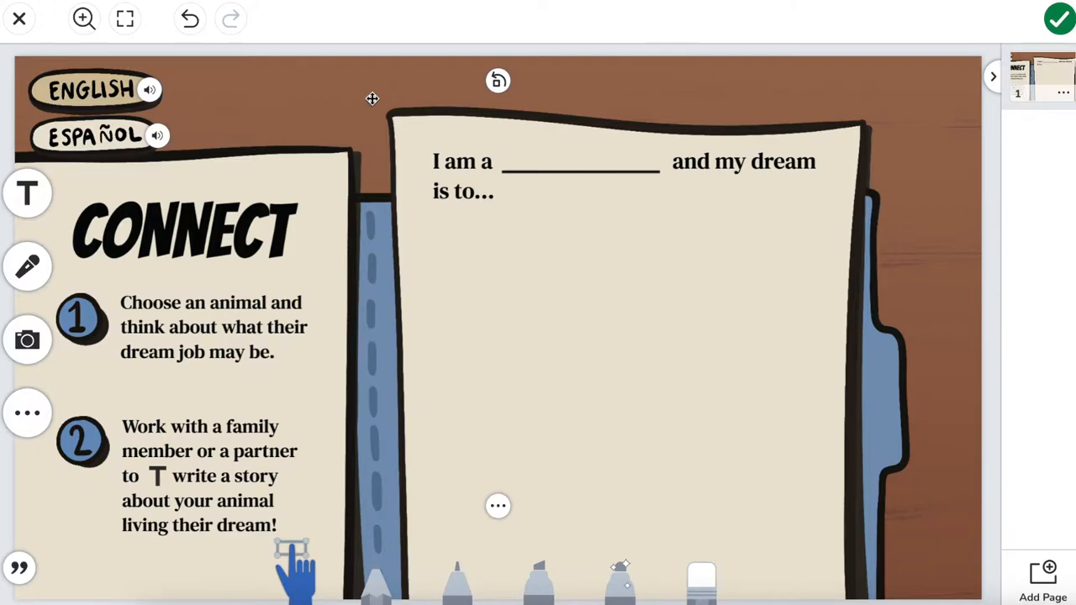
mouse_move(71, 407)
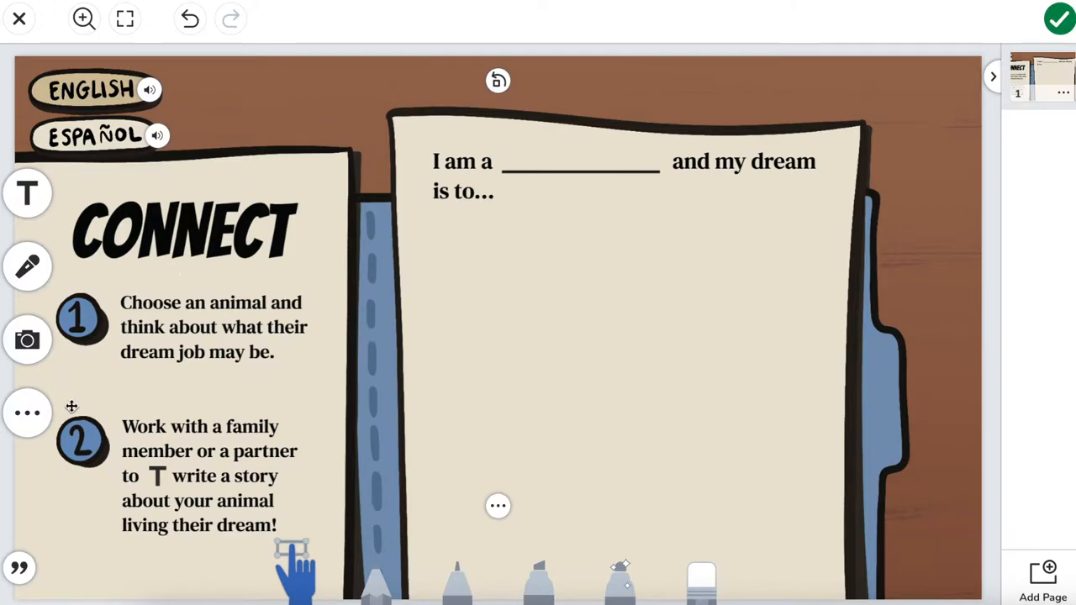
- Add a small circle shape from the Shapes library to the template
left_click(28, 412)
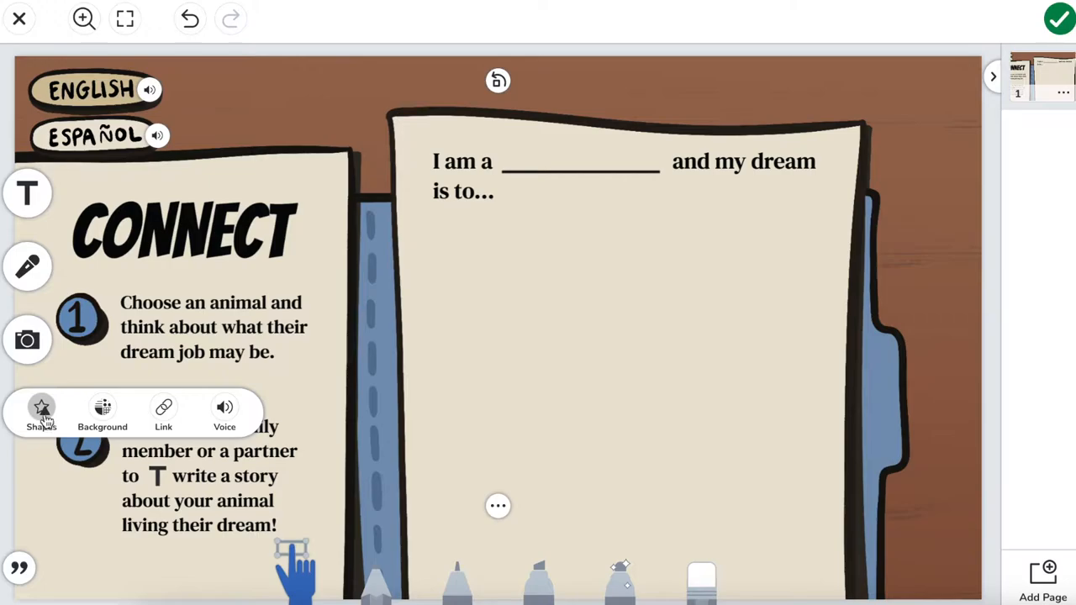
left_click(42, 412)
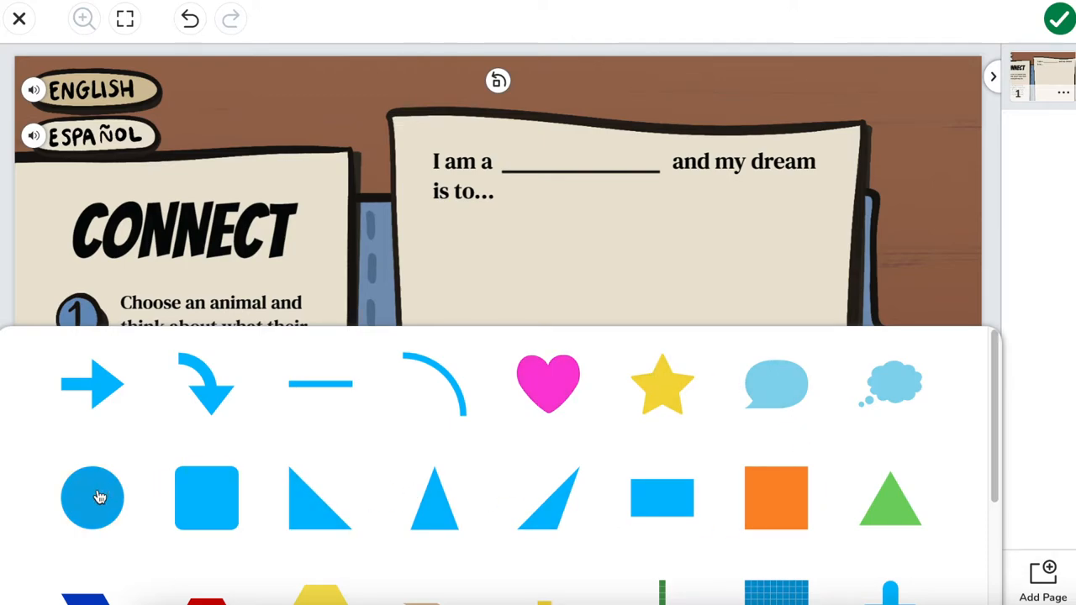
left_click(92, 497)
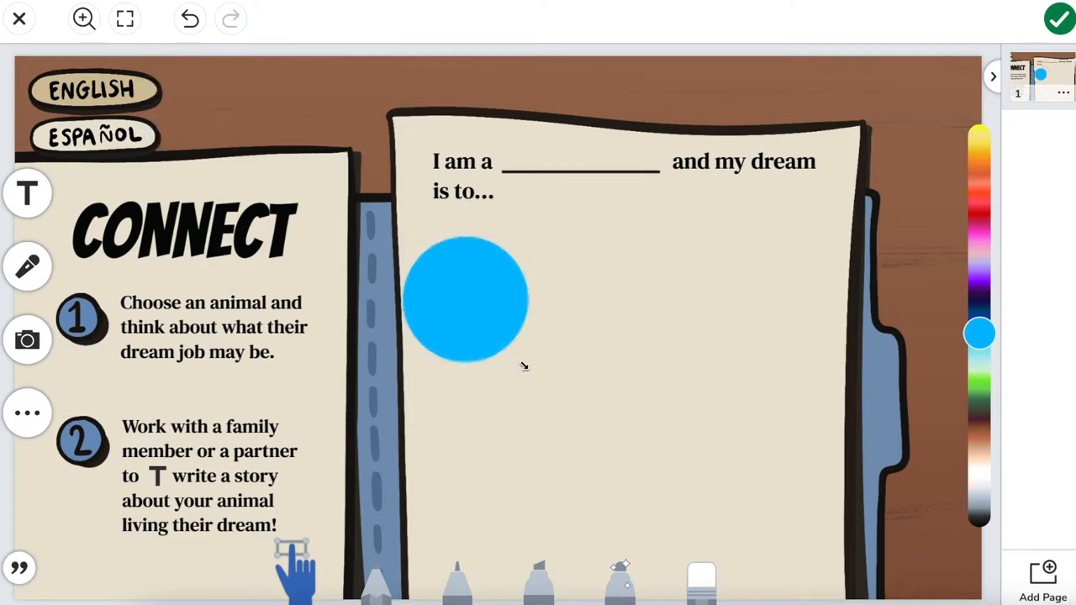
left_click(466, 301)
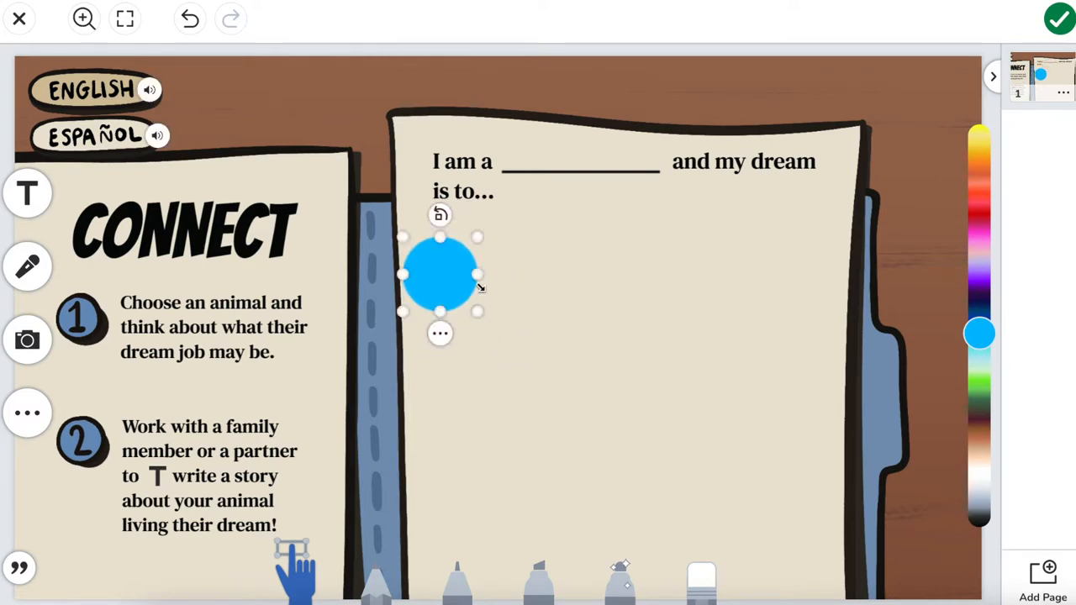
- Colour the circle yellow and move it onto the brown background at the top
left_click(980, 303)
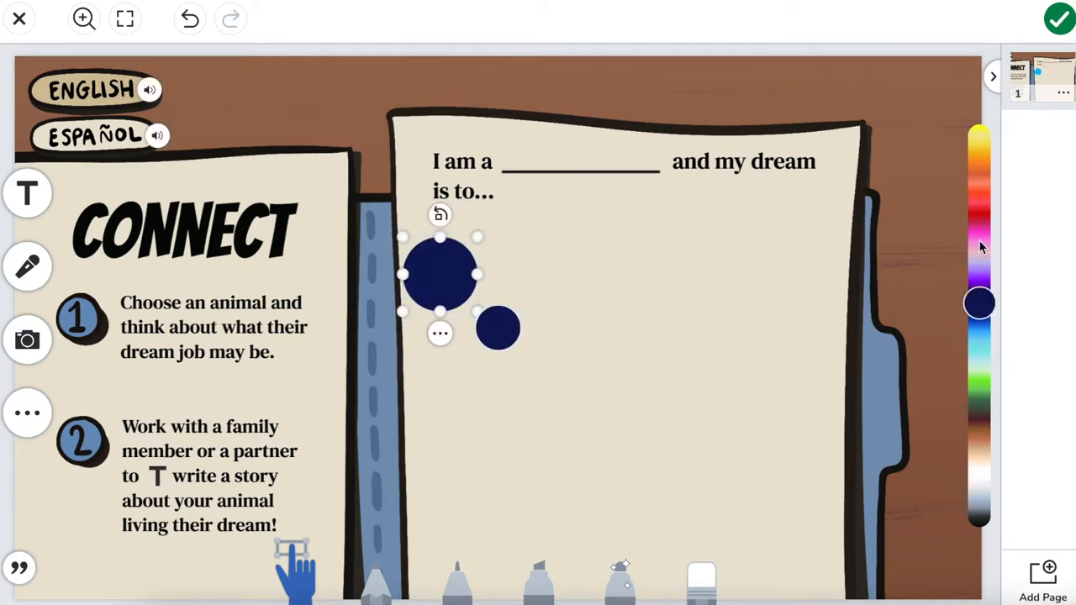
left_click(980, 132)
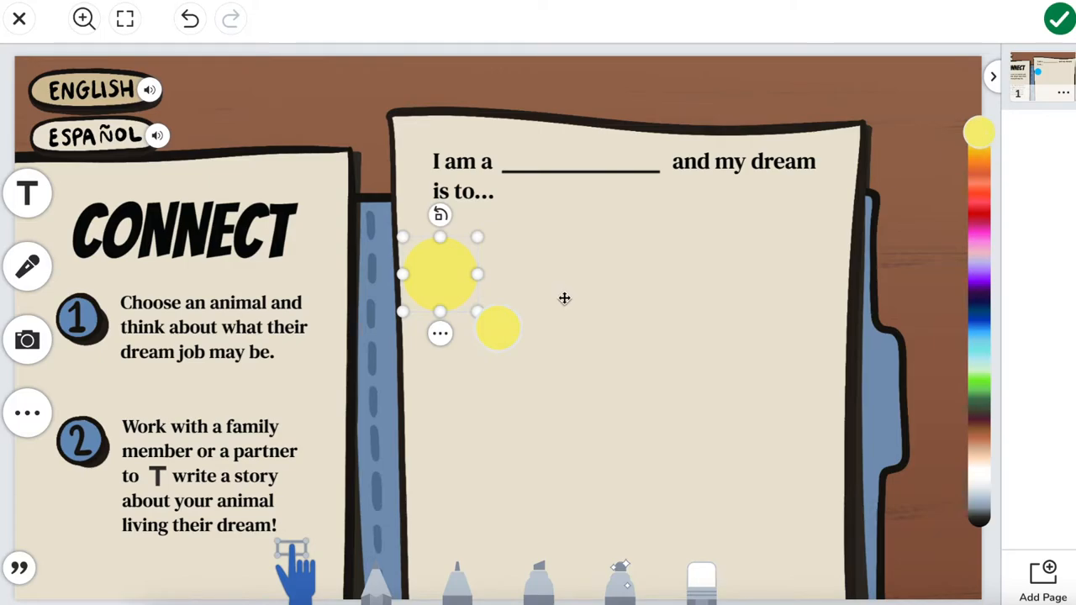
left_click_drag(441, 273, 736, 307)
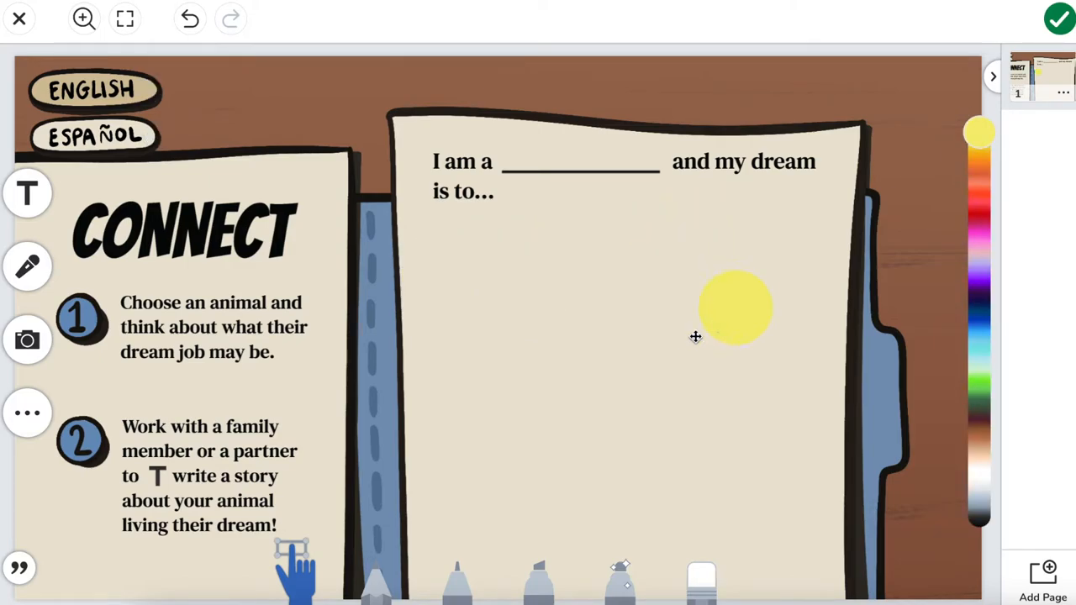
left_click_drag(736, 307, 270, 111)
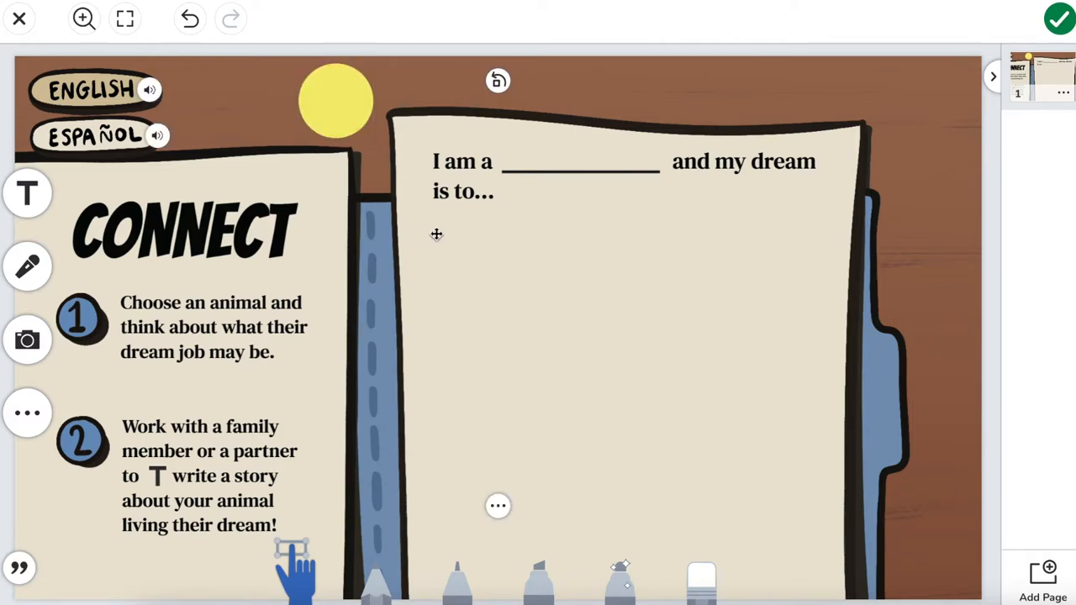
mouse_move(83, 213)
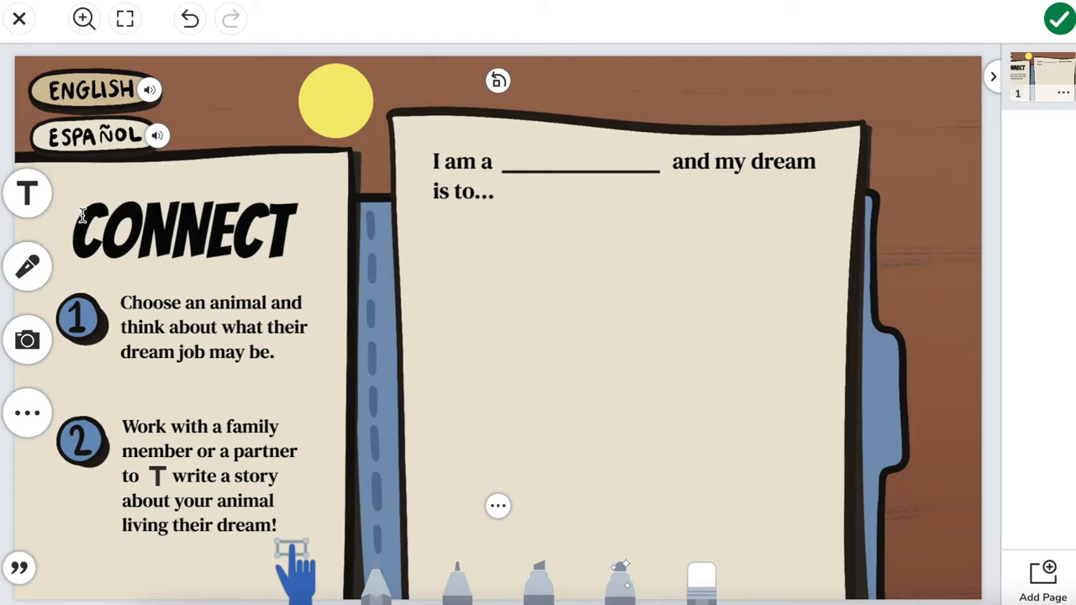
mouse_move(27, 193)
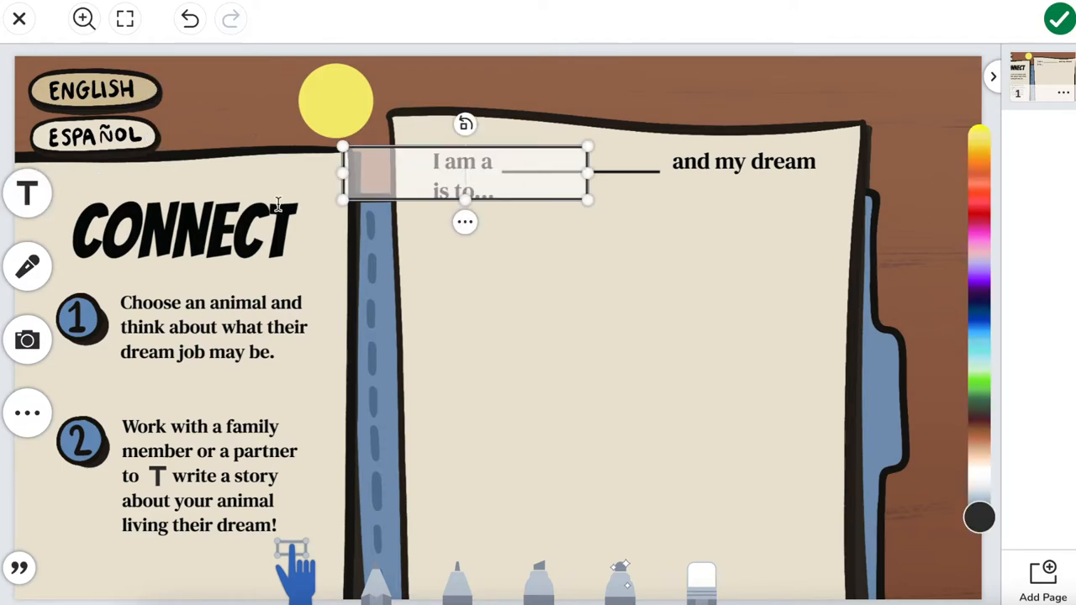
- Add the text 'Move the spotlight to see some animal suggestions' and adjust its style
type("Move the spotlight to see some animal suggestions")
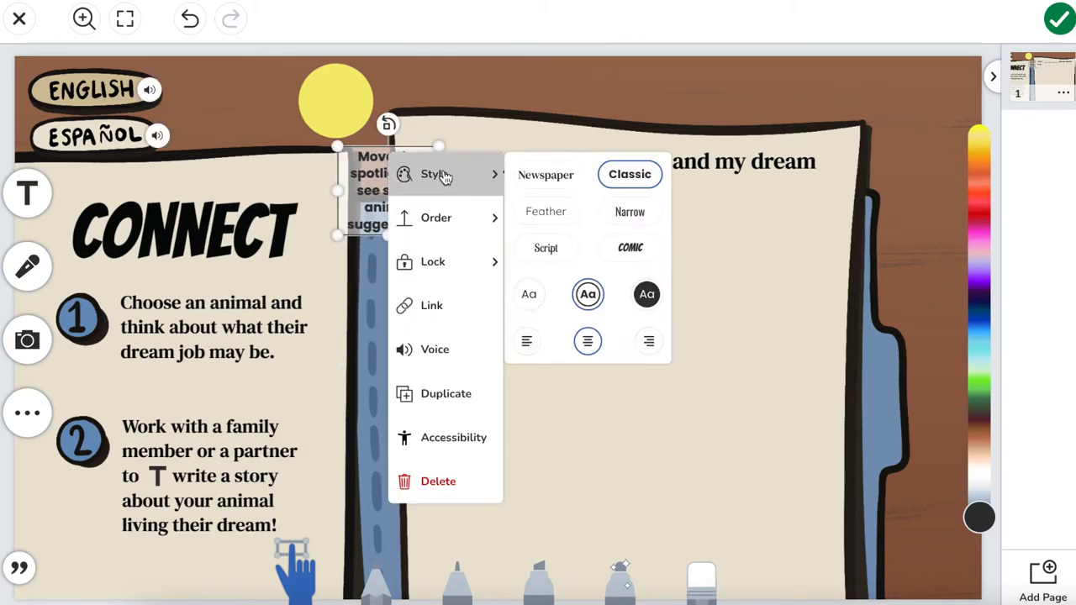
left_click(529, 294)
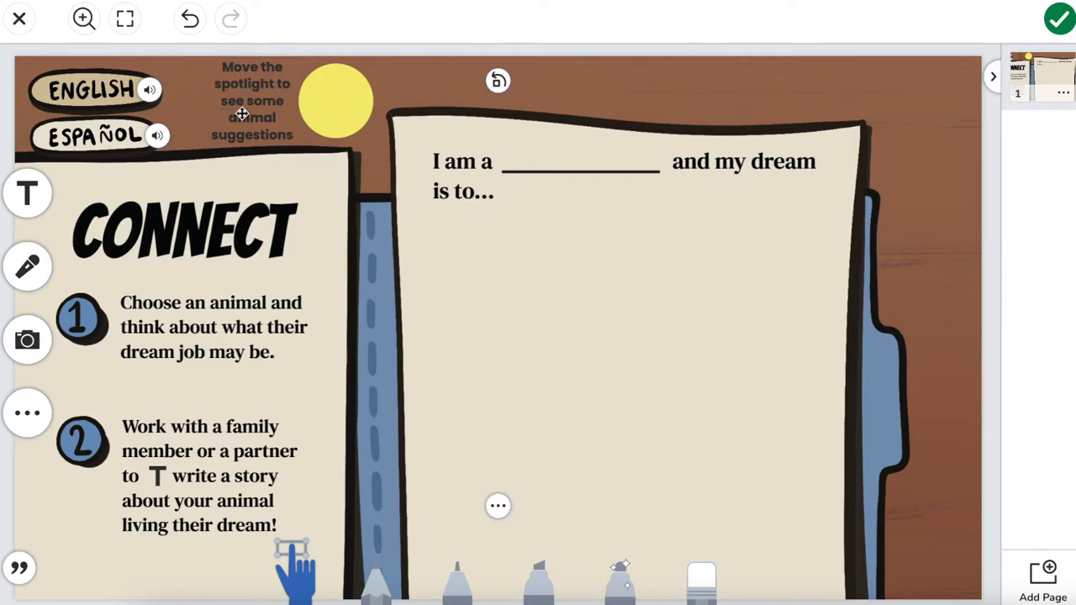
mouse_move(347, 104)
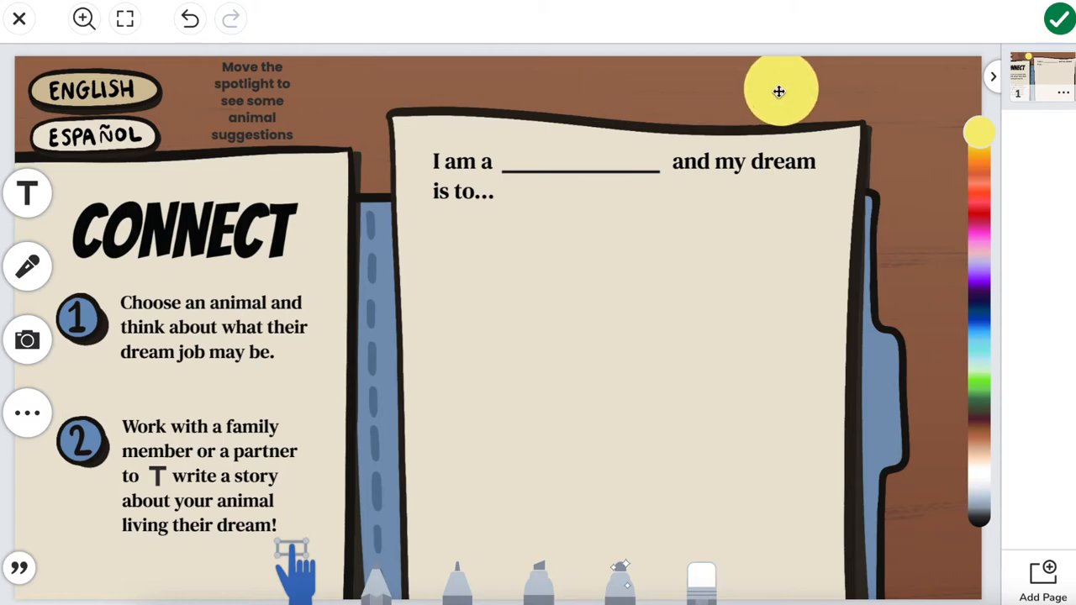
- Drag the yellow circle beside the instruction text and lock its size
left_click_drag(778, 90, 330, 99)
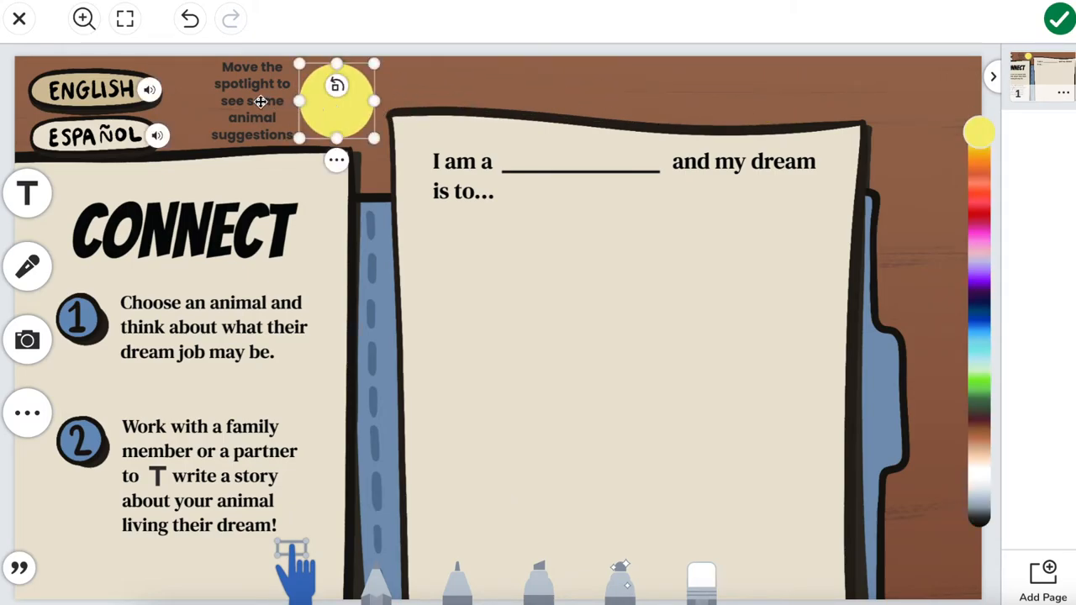
left_click(336, 159)
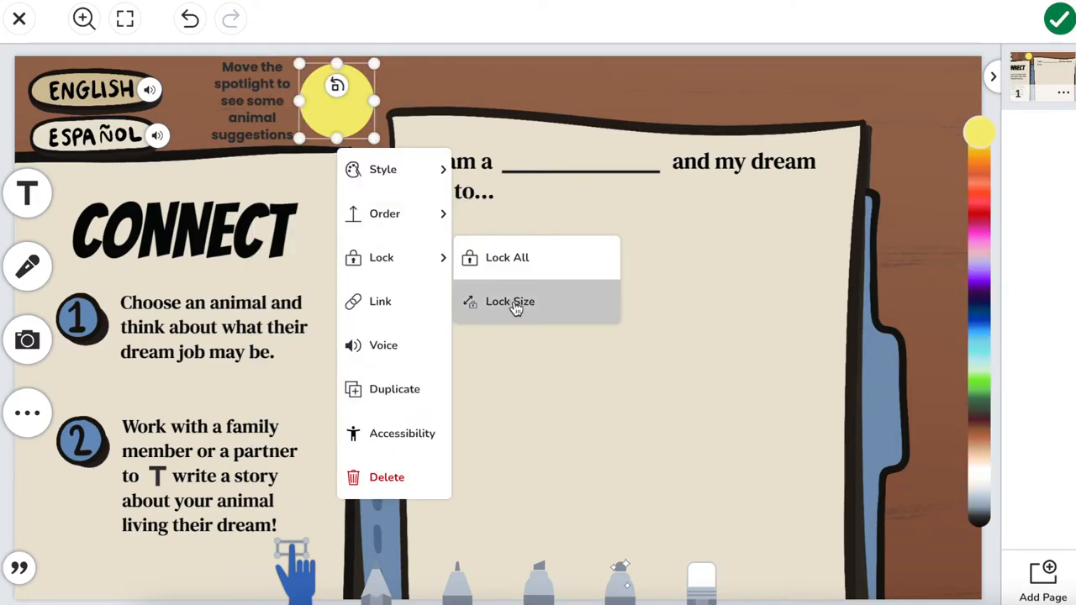
left_click(509, 301)
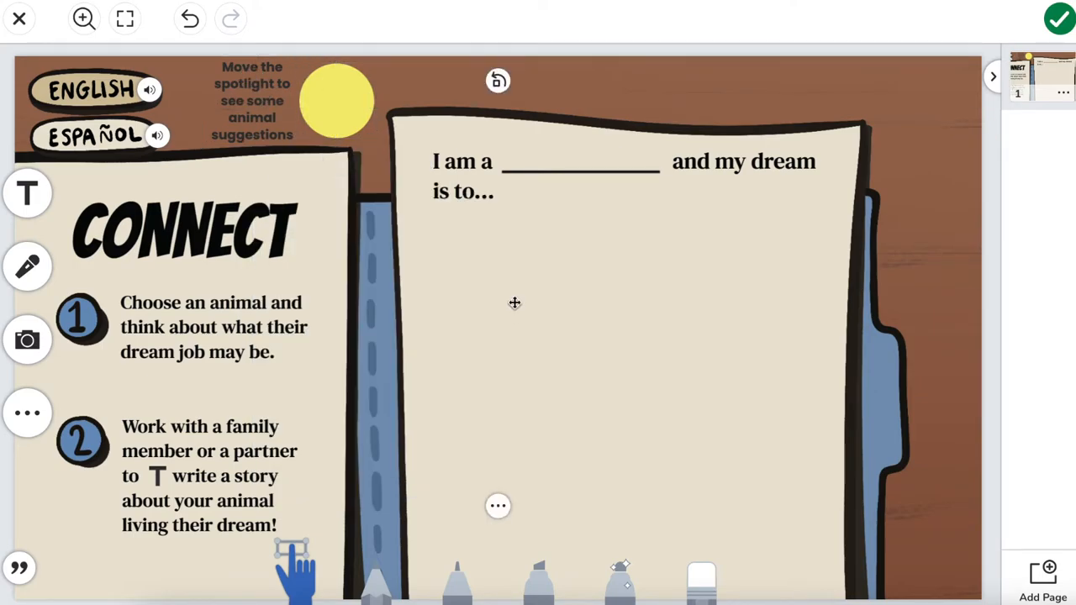
left_click_drag(337, 101, 353, 99)
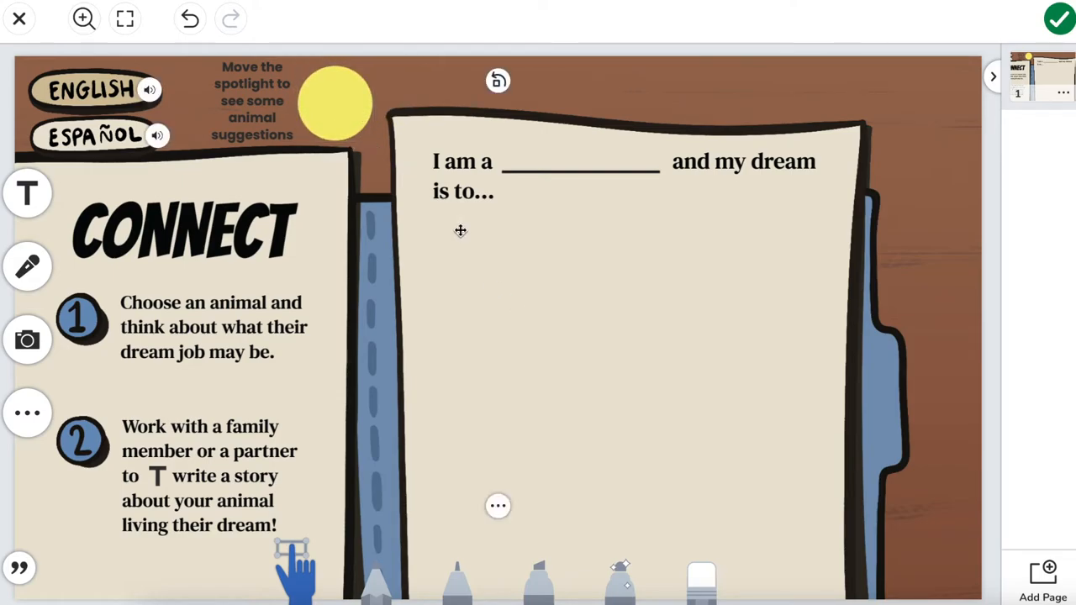
mouse_move(412, 93)
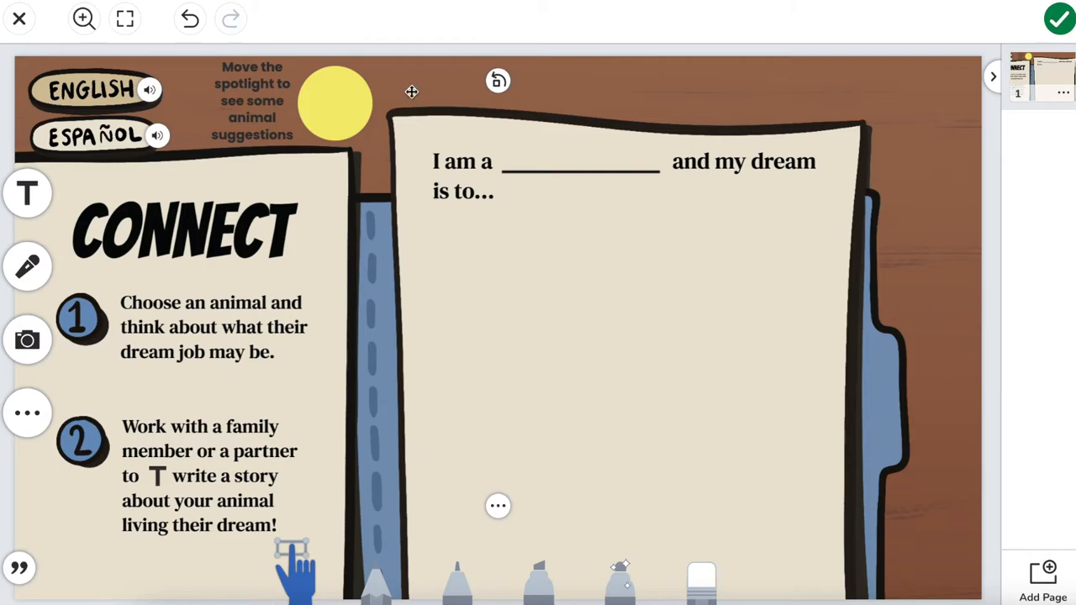
mouse_move(808, 79)
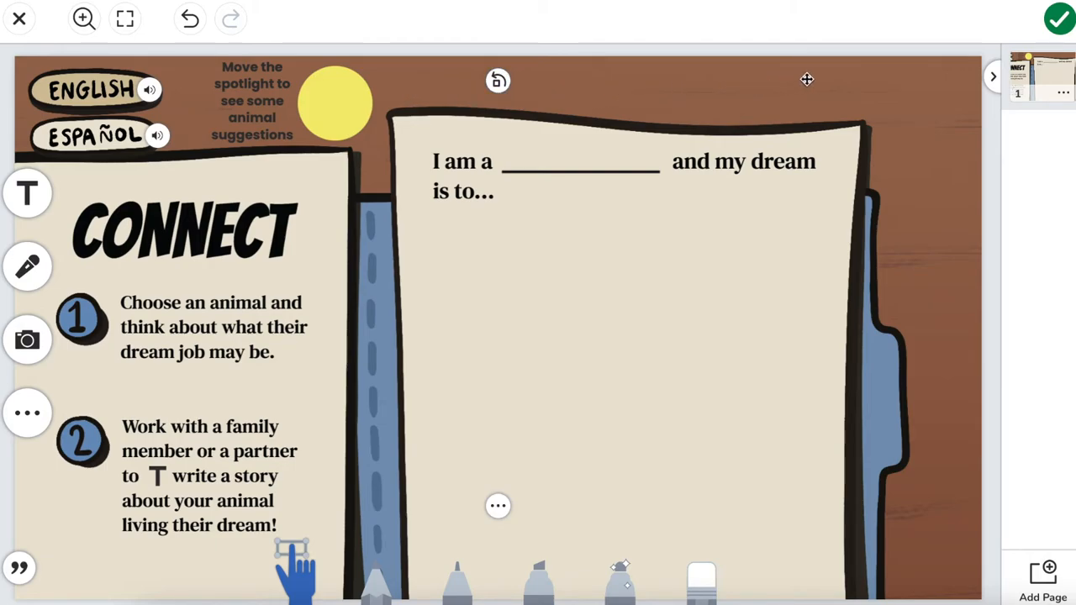
mouse_move(262, 140)
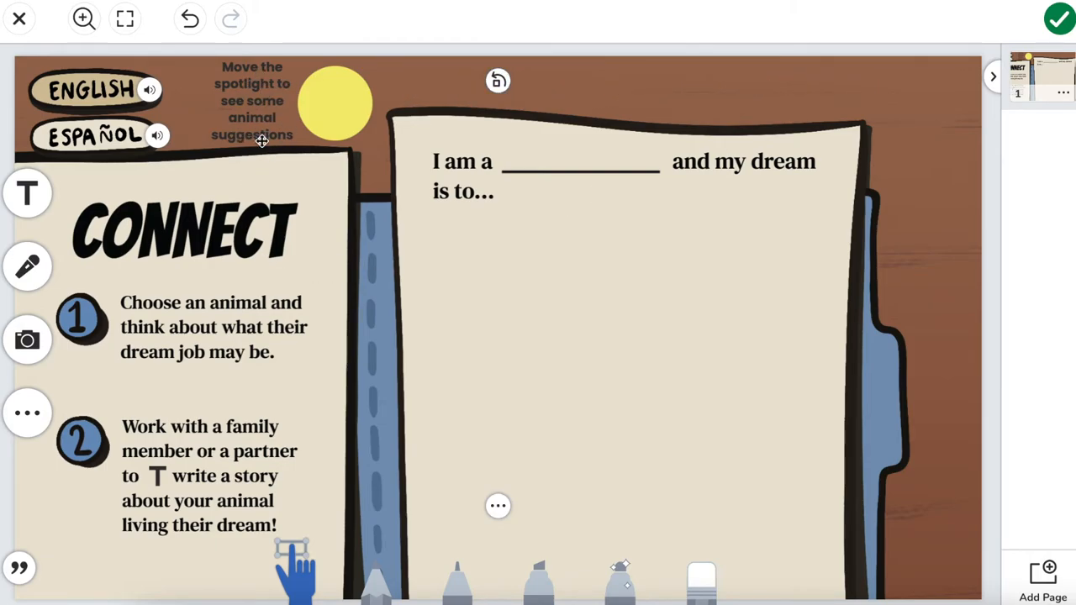
mouse_move(27, 194)
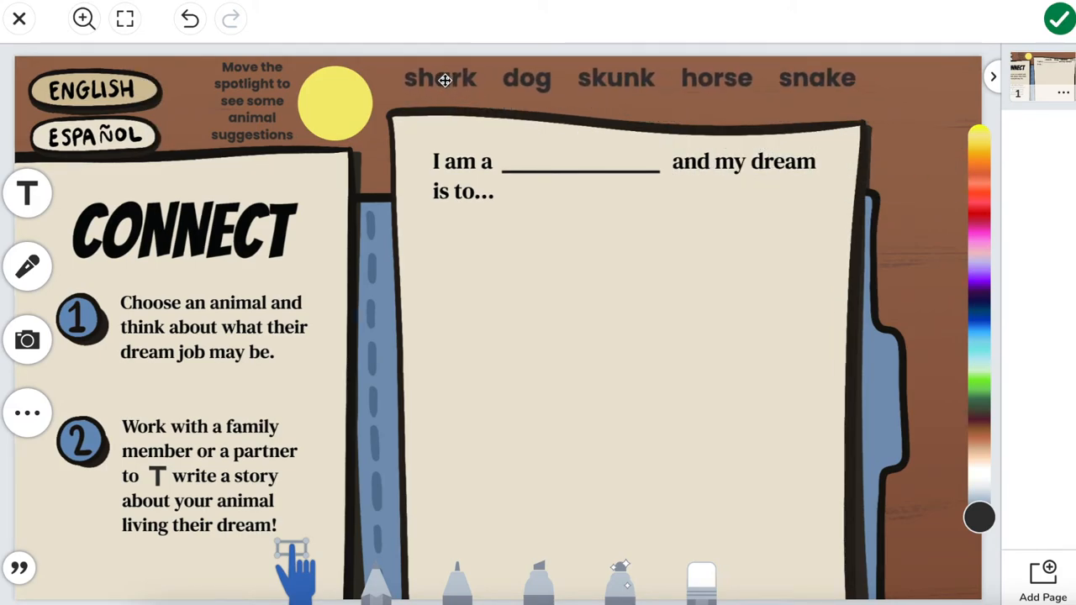
- Select the row of animal words: shark, dog, skunk, horse, snake
left_click(444, 78)
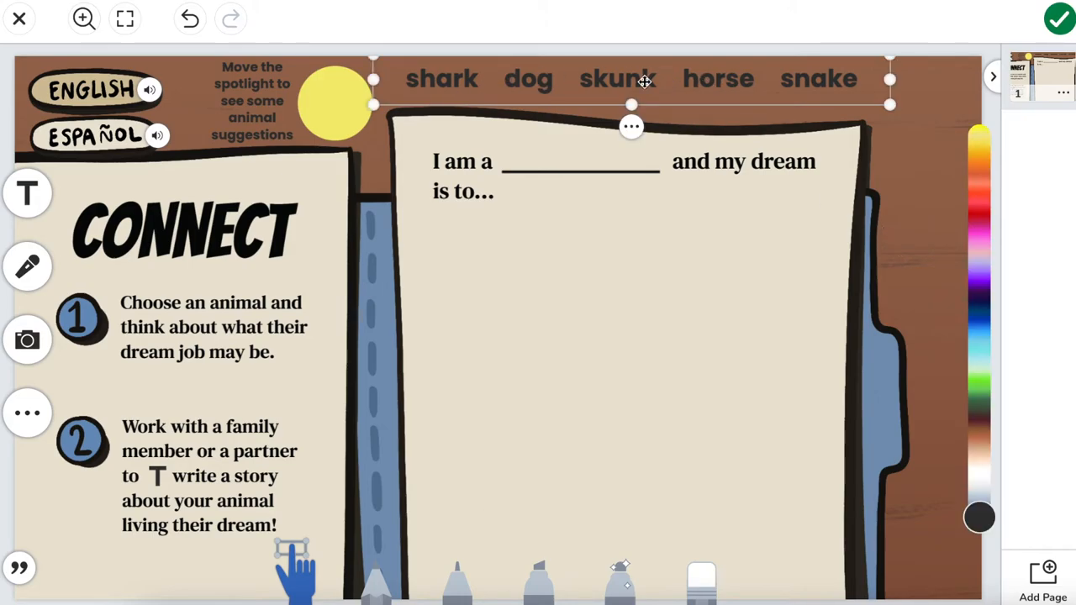
mouse_move(996, 435)
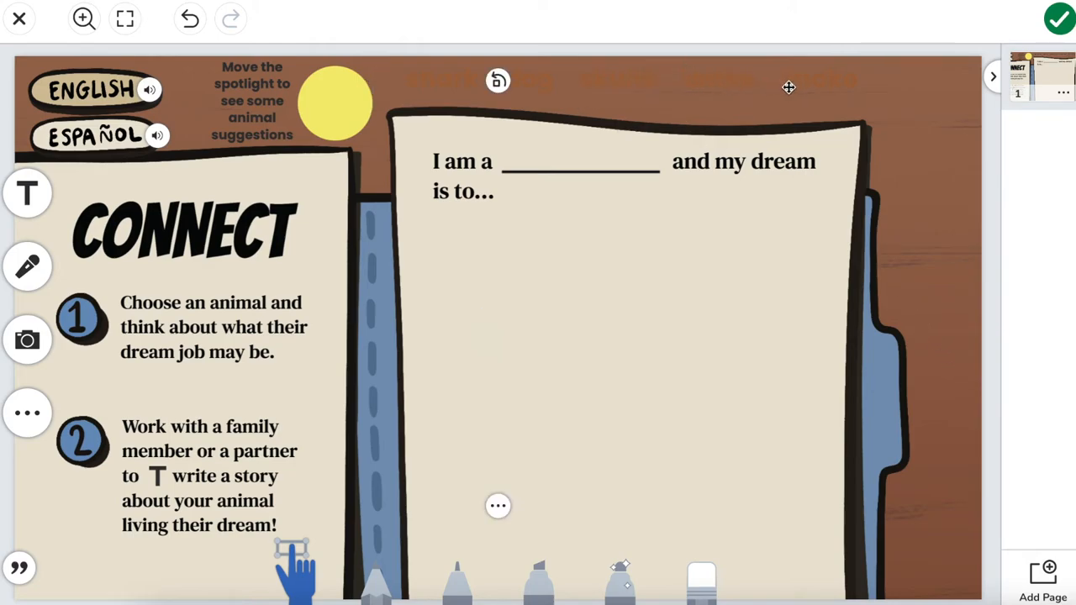
mouse_move(677, 82)
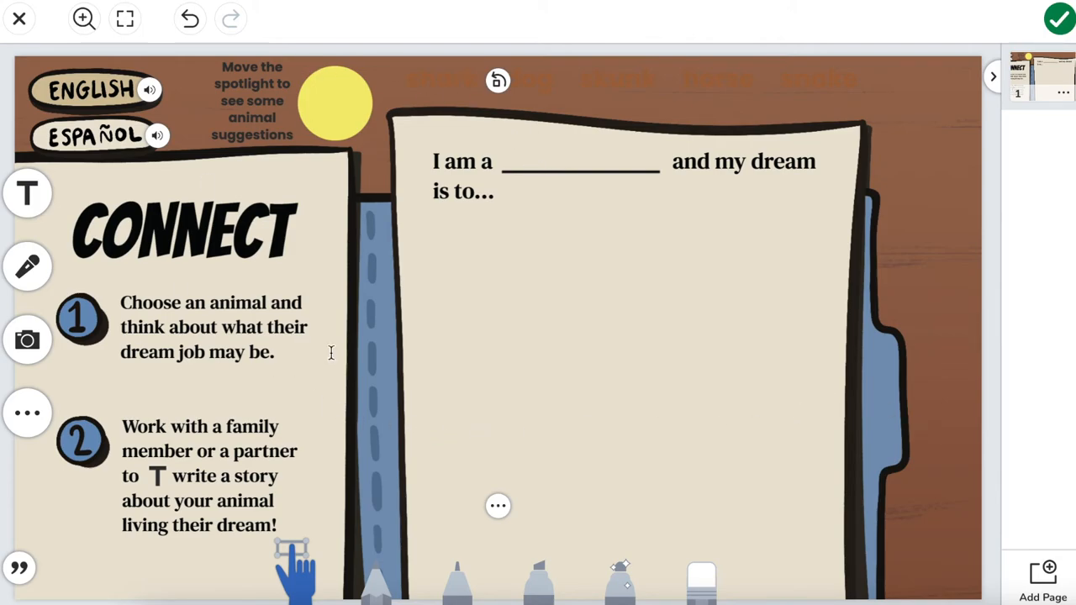
mouse_move(353, 120)
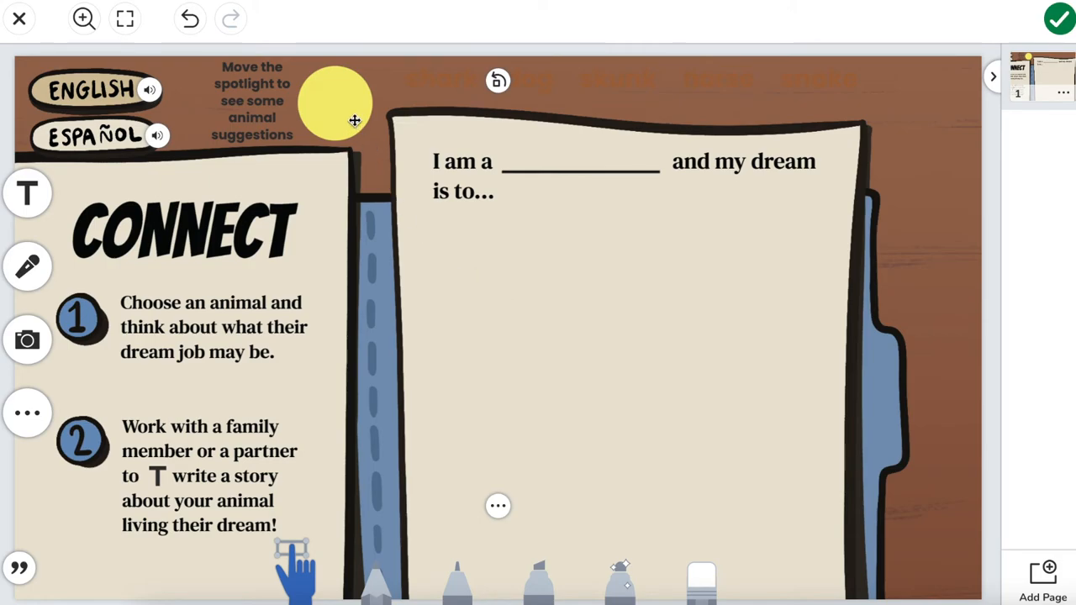
mouse_move(299, 113)
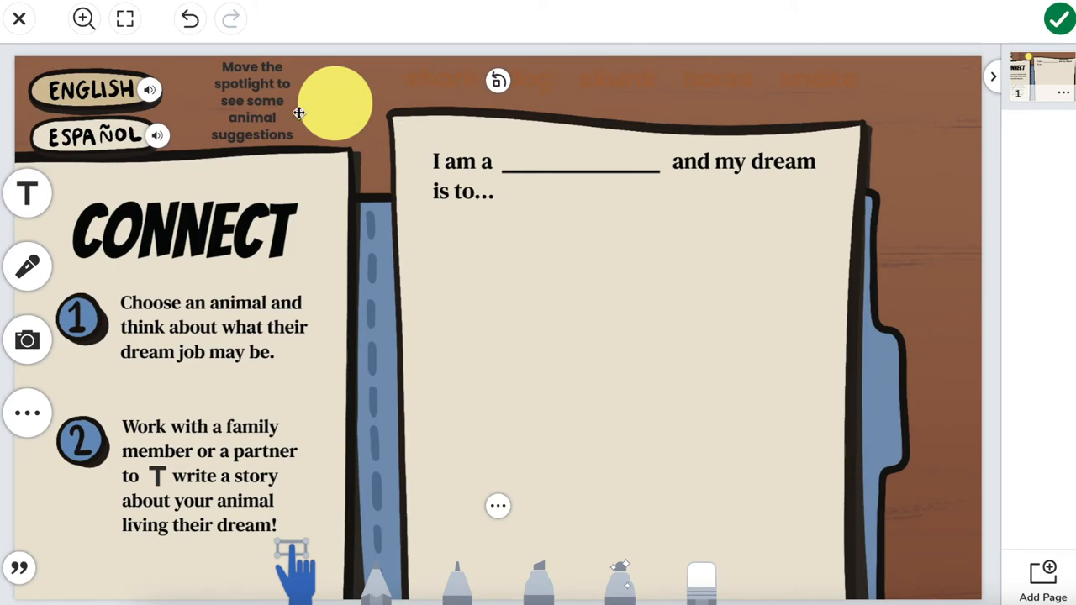
mouse_move(259, 135)
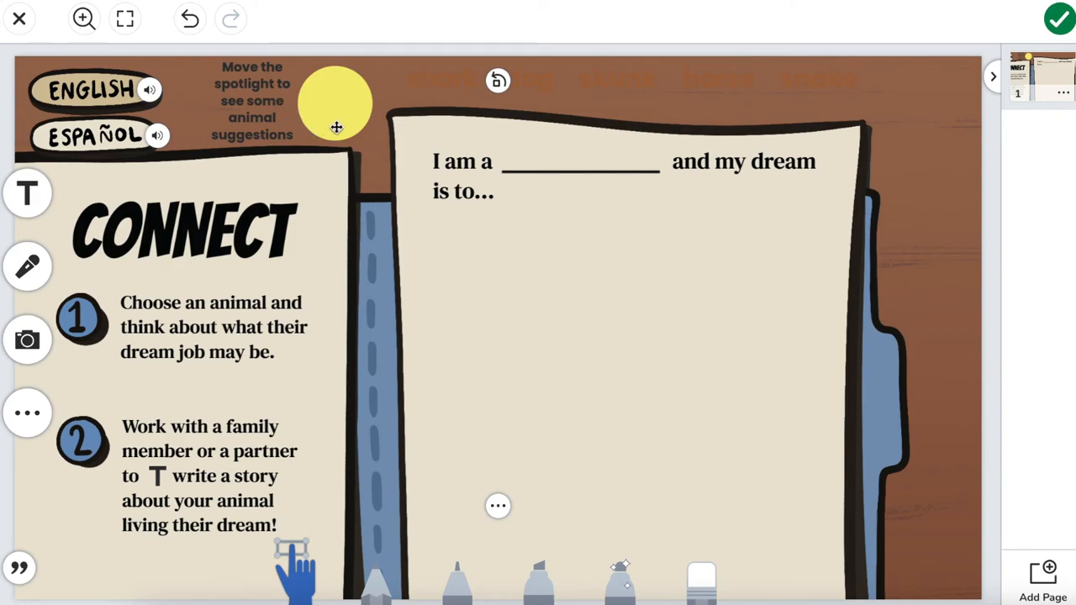
left_click_drag(337, 103, 389, 126)
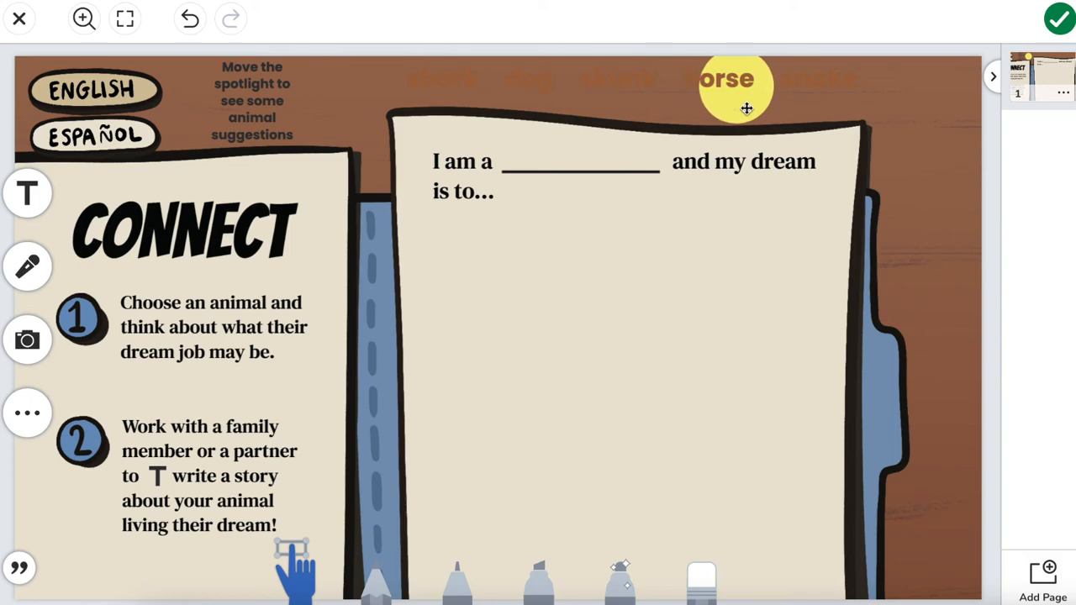
left_click_drag(746, 108, 692, 109)
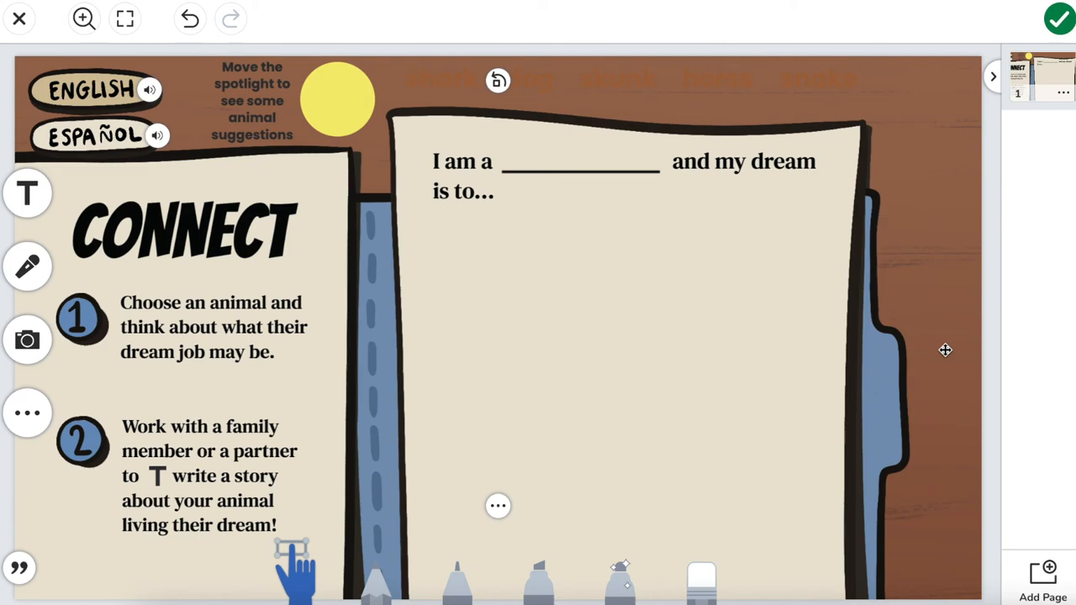
mouse_move(841, 107)
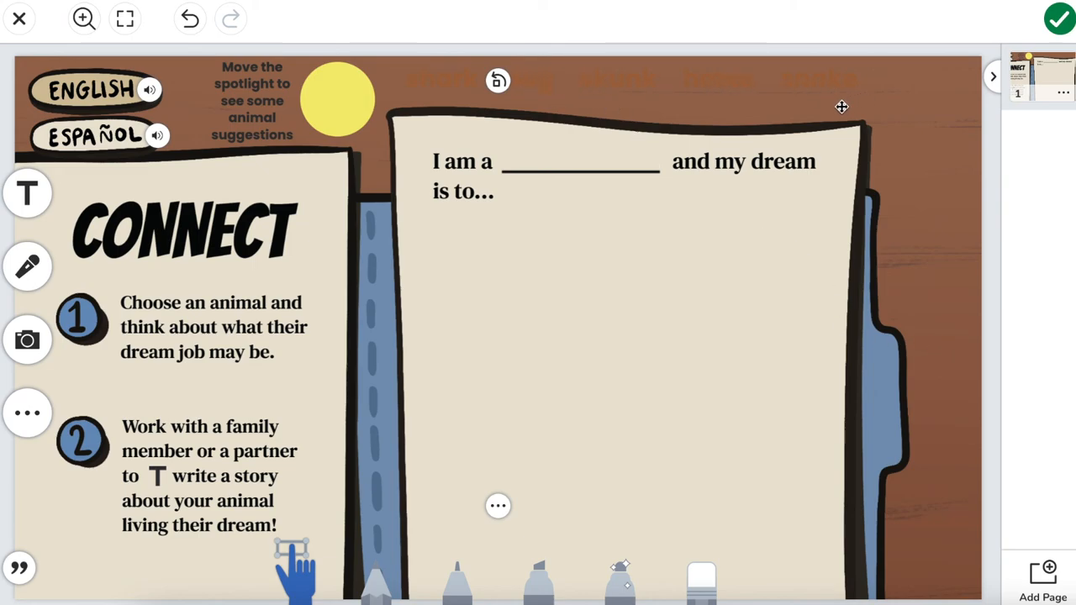
mouse_move(949, 383)
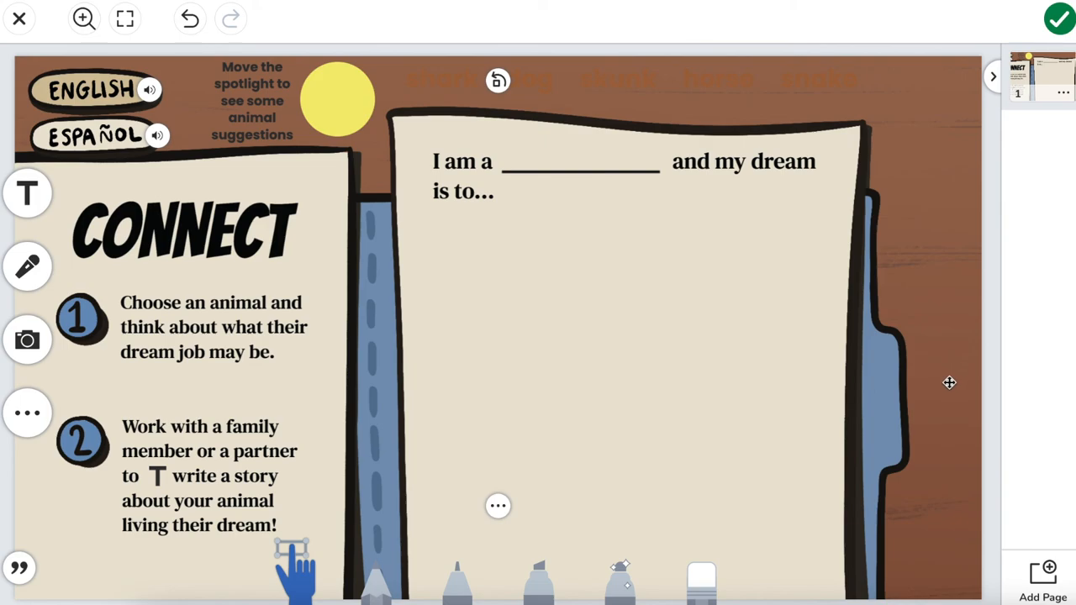
mouse_move(384, 124)
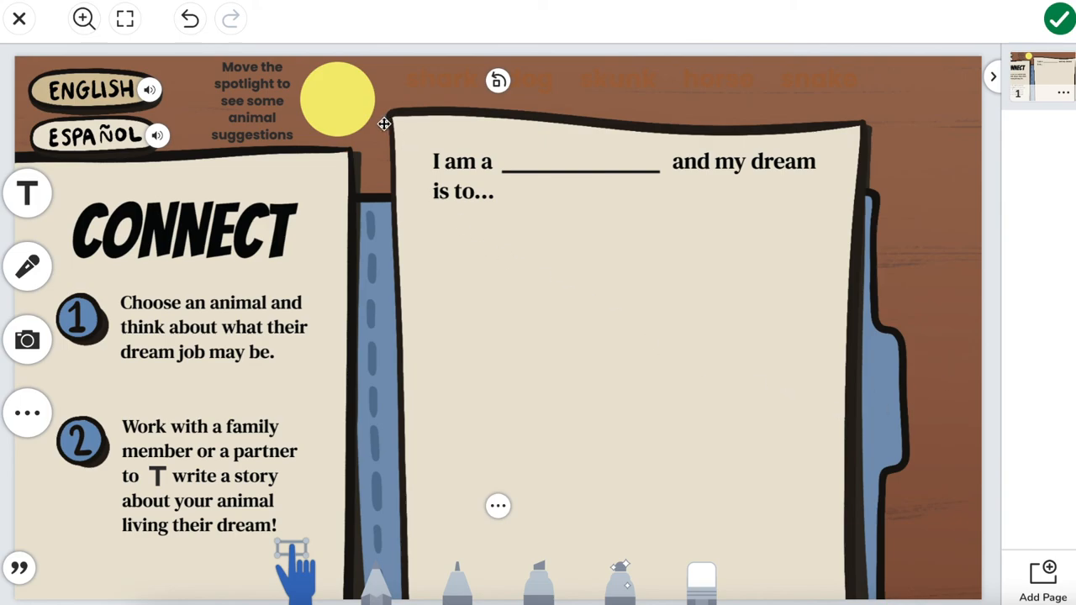